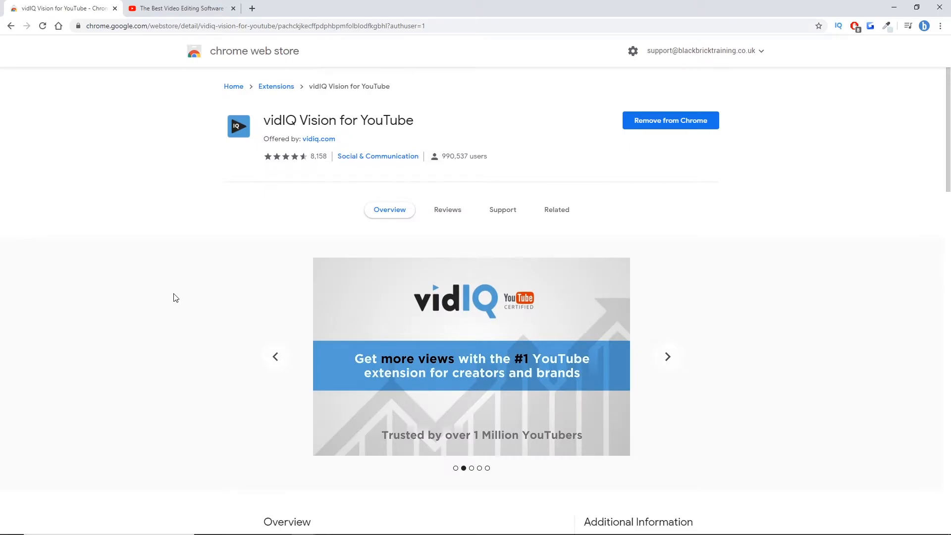
# Switch to the YouTube watch page for The Best Video Editing Software for Windows and Mac.
pyautogui.click(667, 356)
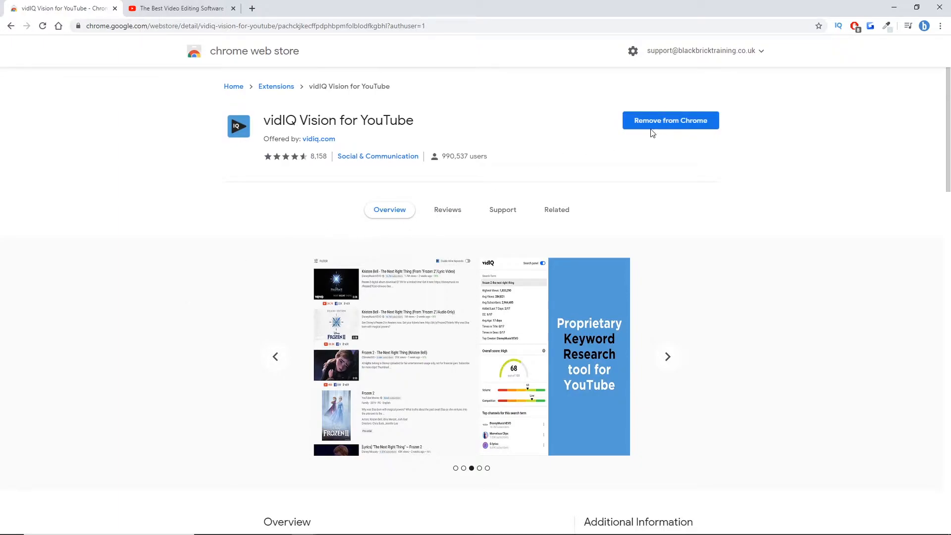
pyautogui.moveTo(868, 66)
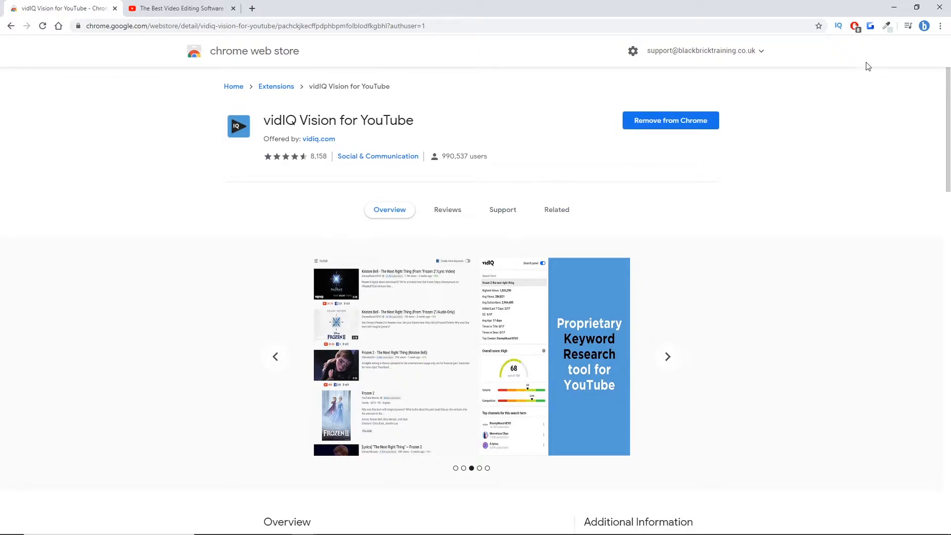
pyautogui.click(667, 356)
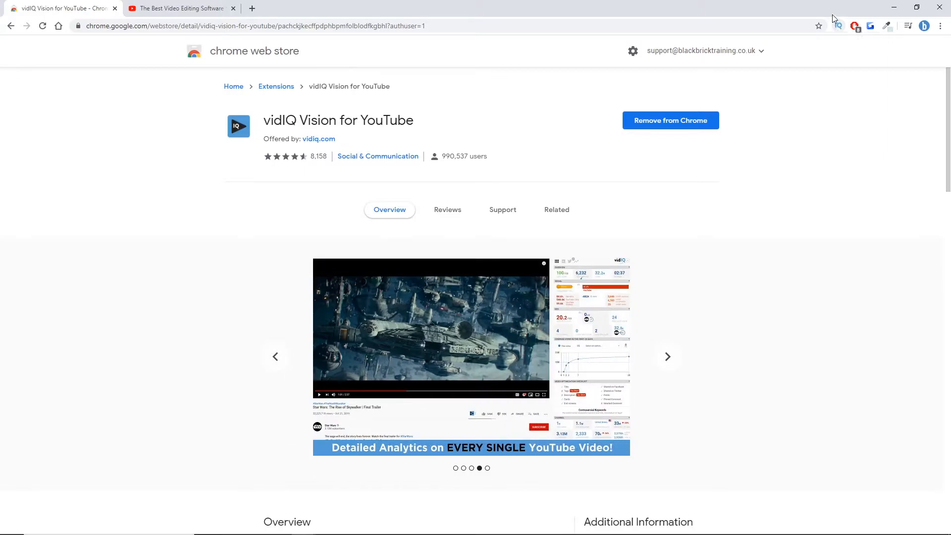
pyautogui.moveTo(831, 89)
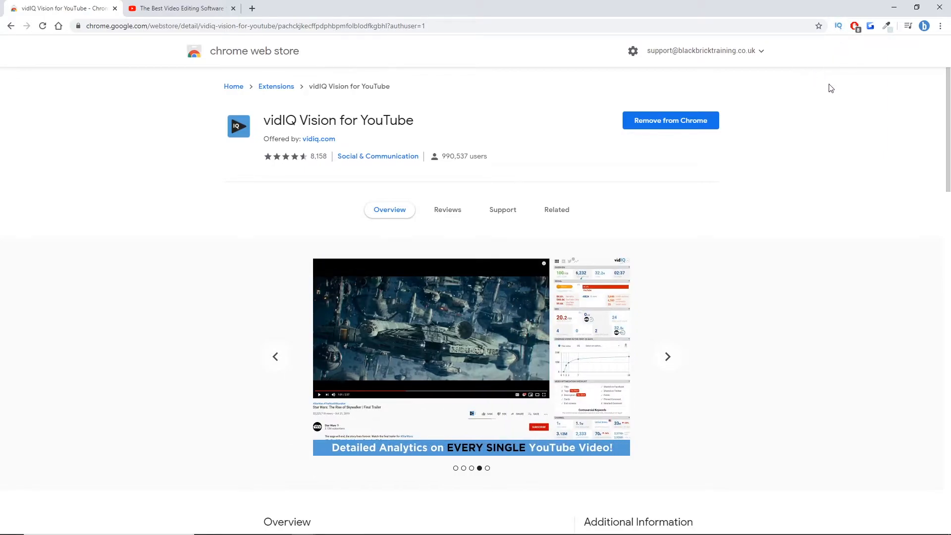
pyautogui.moveTo(148, 54)
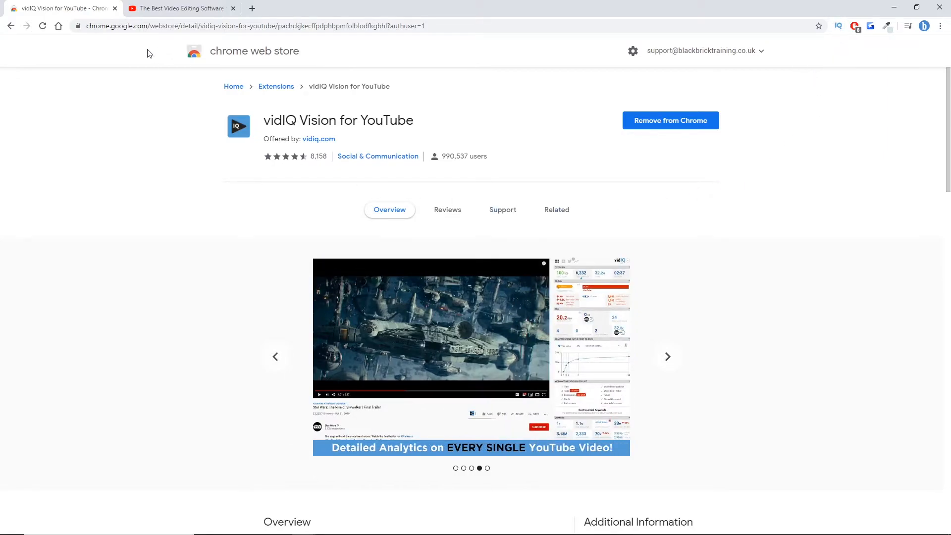
pyautogui.click(667, 355)
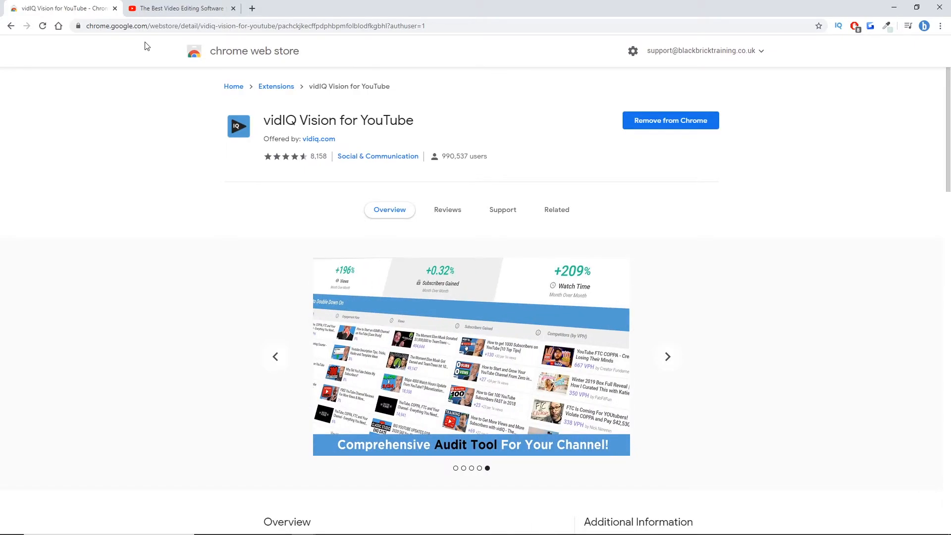
pyautogui.click(180, 8)
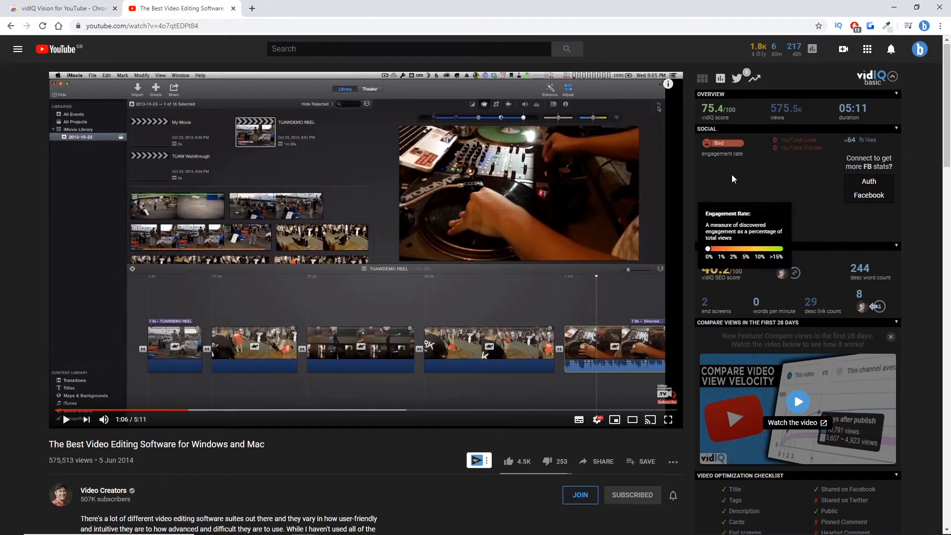
# Reveal vidIQ's Video Tags section and copy the full tag list to the clipboard.
pyautogui.scroll(-3)
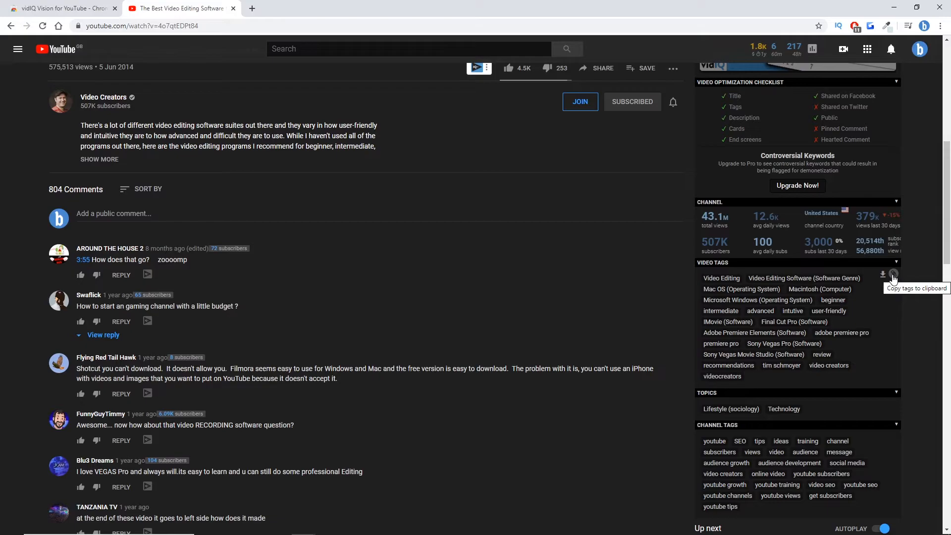
pyautogui.moveTo(893, 277)
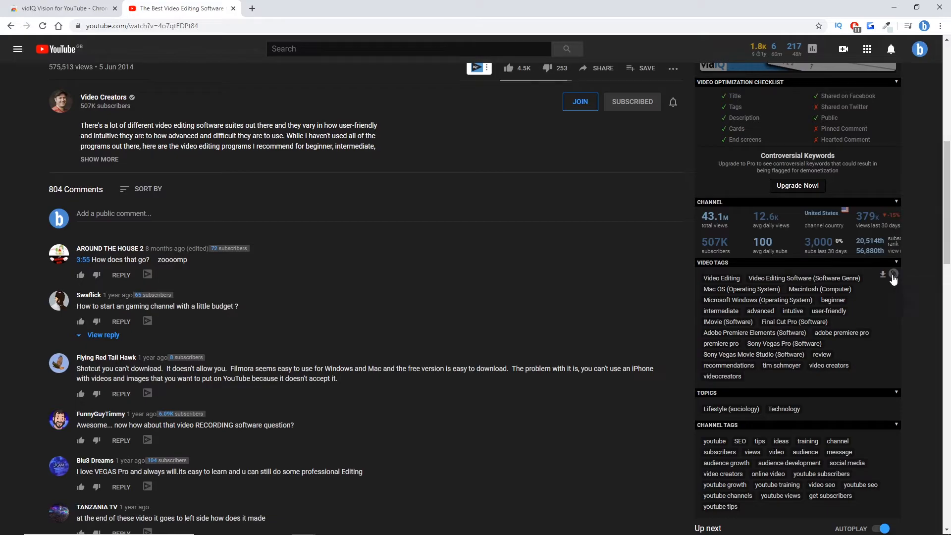
pyautogui.scroll(3)
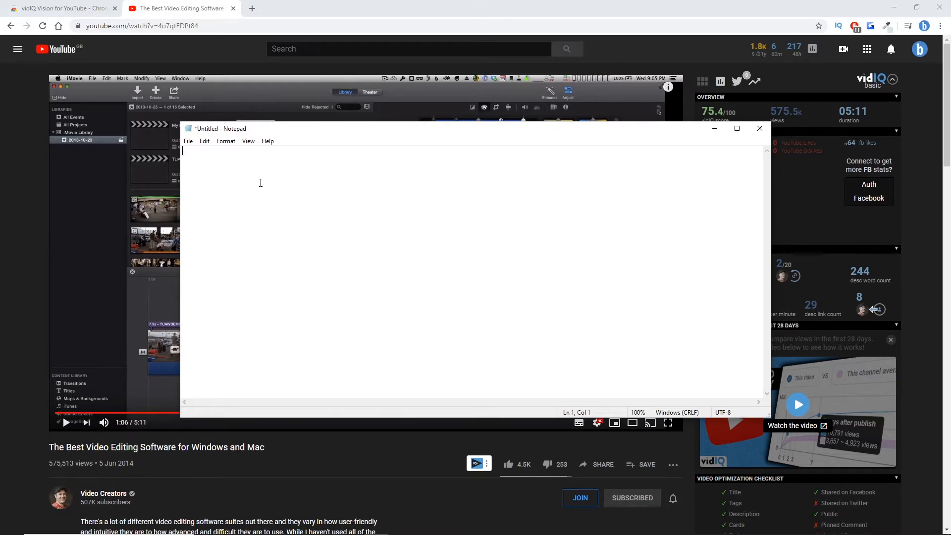
# Paste the tags into Notepad as one comma-separated line starting Video Editing, Video Editing Software, Mac OS.
pyautogui.write('ere pro,premiere pro,Sony Vegas Pro (Software),Sony Vegas Movie Studio (Software),review,recommendations,tim schmoyer,video creators,videocreators')
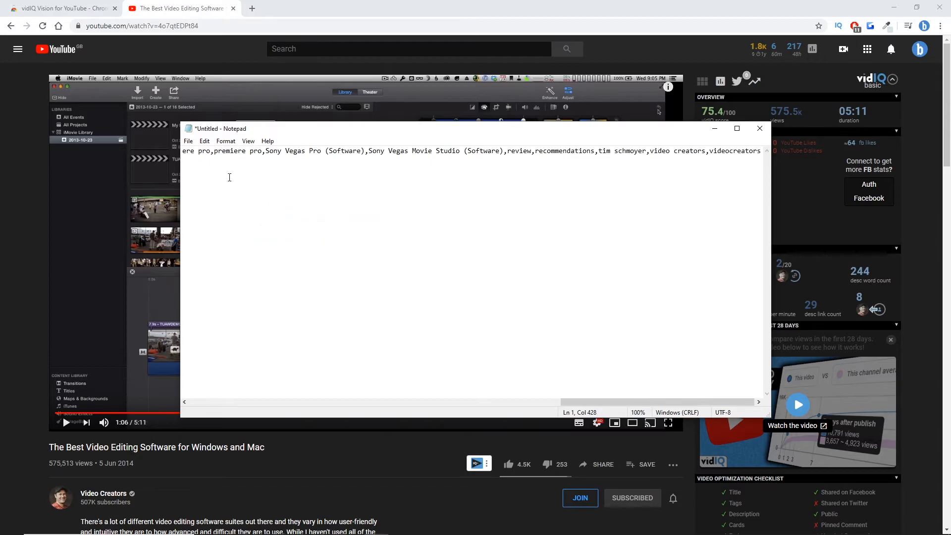
pyautogui.hscroll(-3)
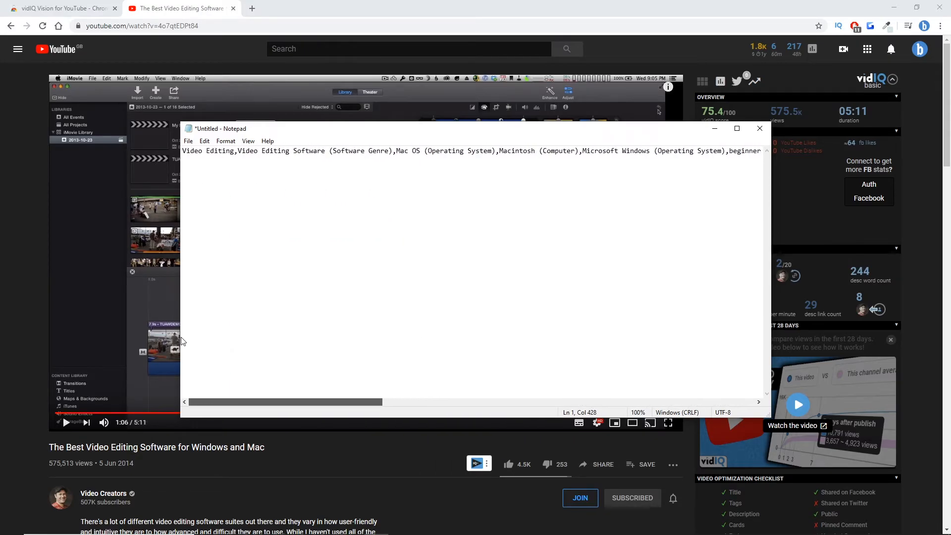
pyautogui.click(290, 151)
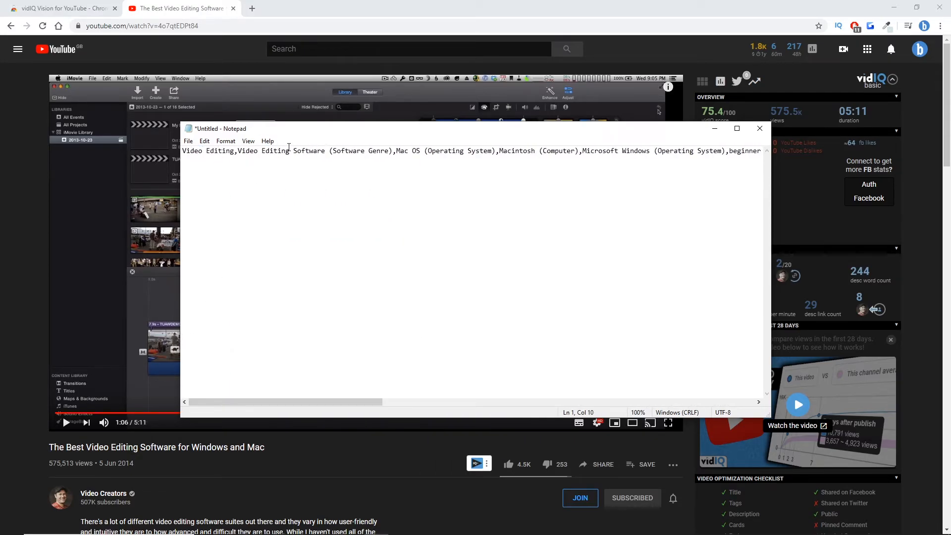
pyautogui.moveTo(349, 154)
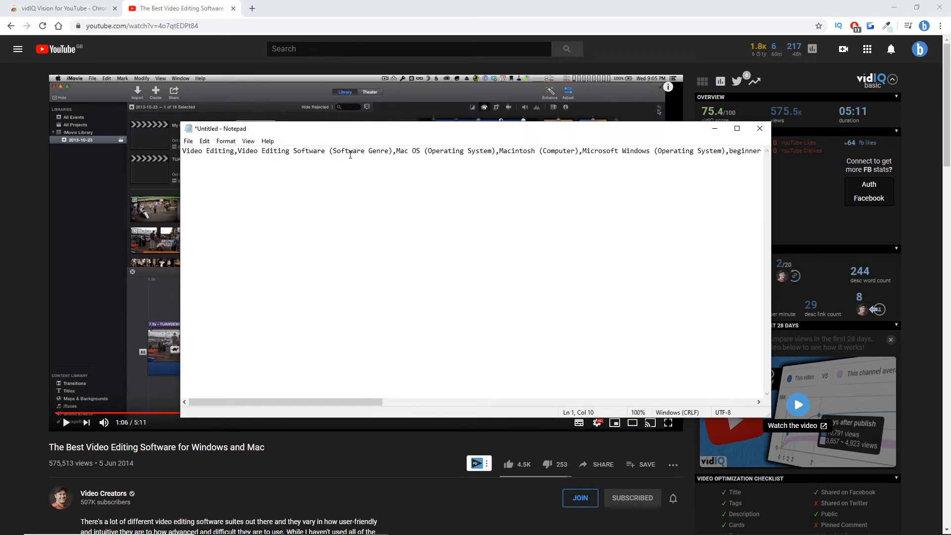